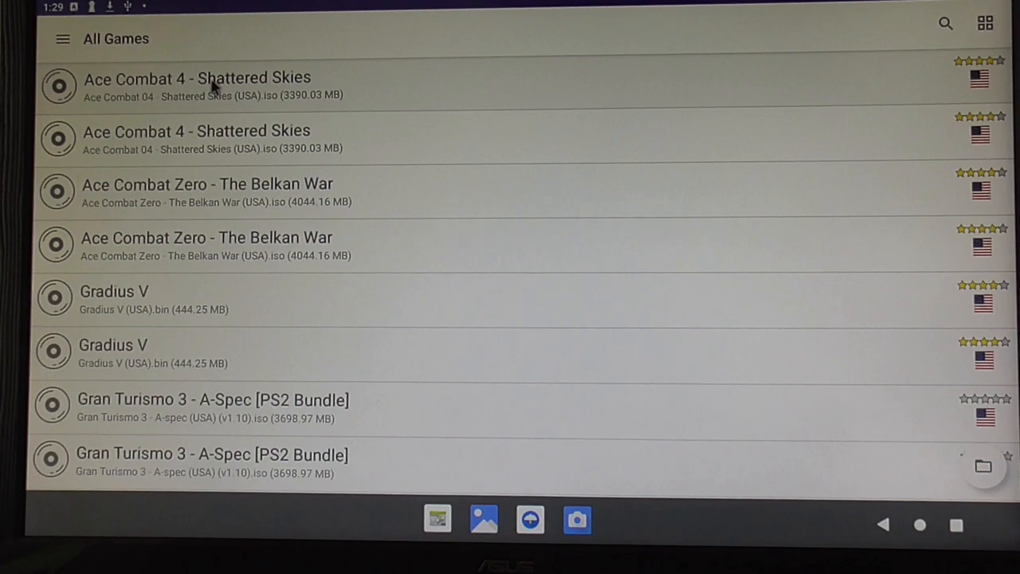
pyautogui.moveTo(245, 312)
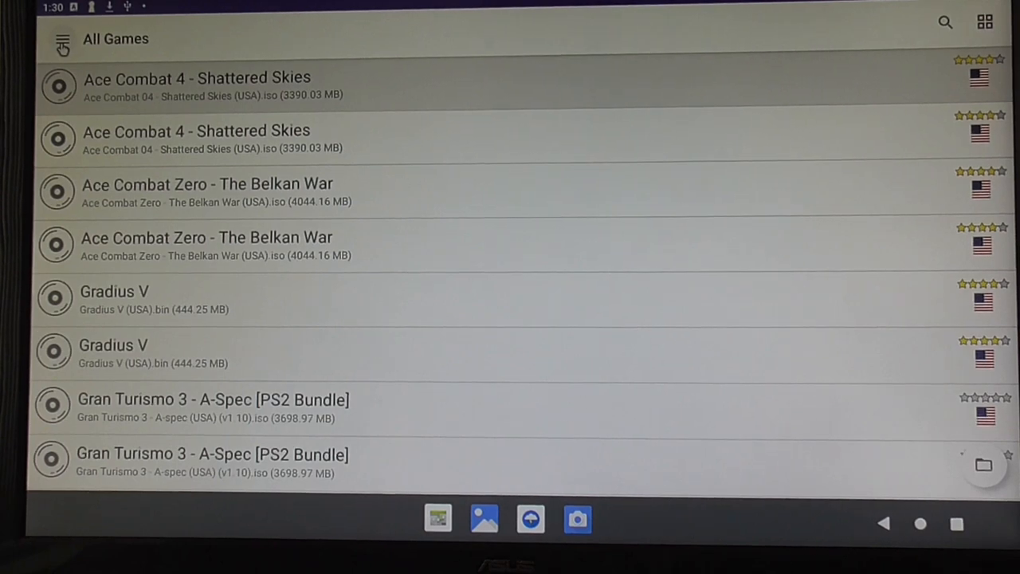
# Step: Set Touchscreen Controller View to None in Controller Settings and return to All Games
pyautogui.click(62, 41)
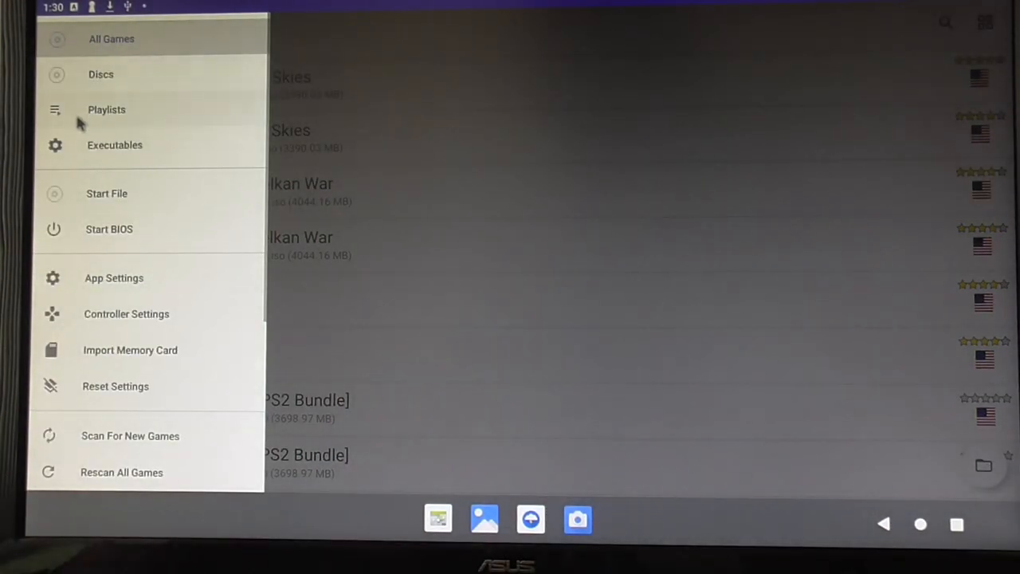
pyautogui.moveTo(108, 271)
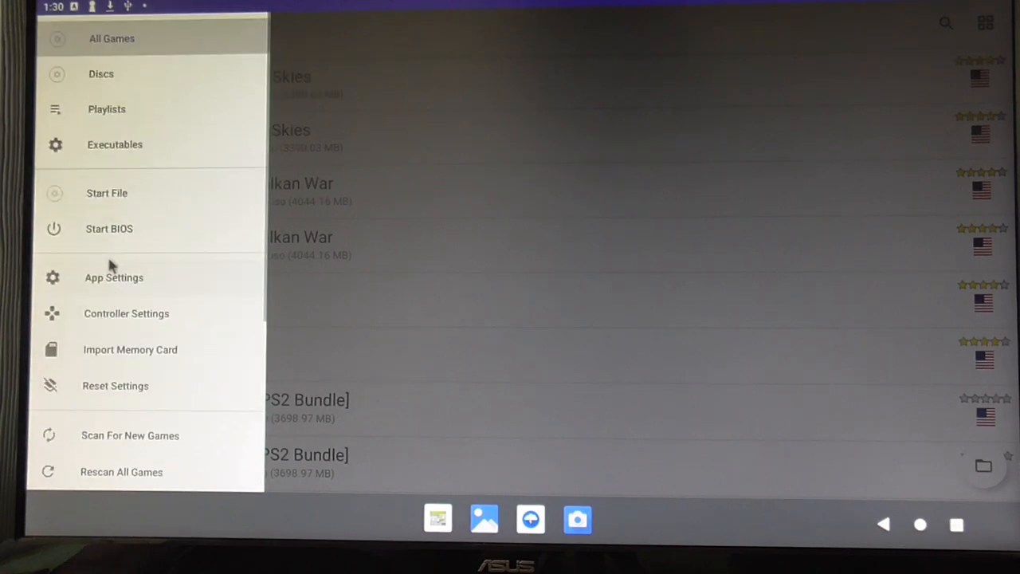
pyautogui.click(126, 312)
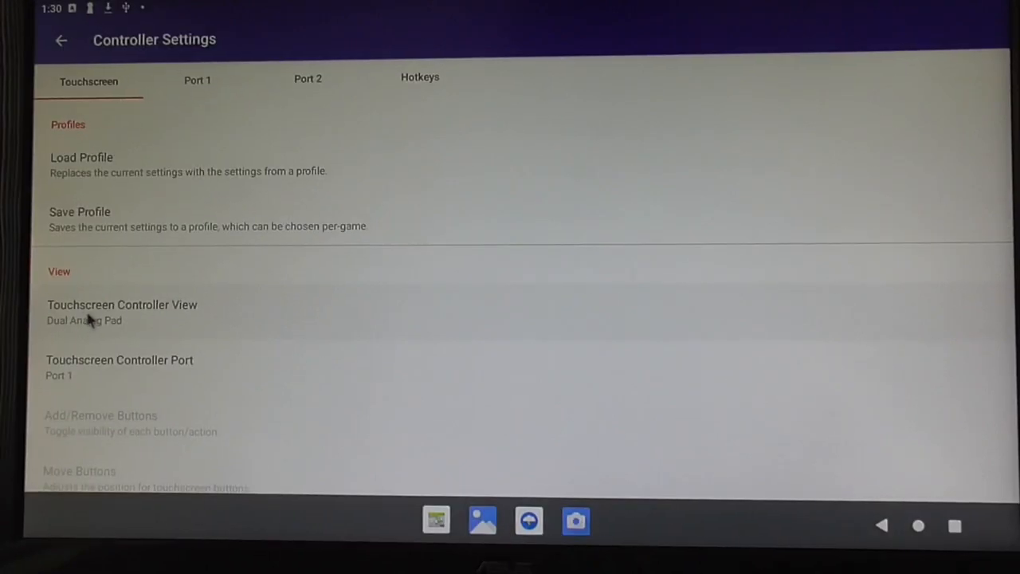
pyautogui.click(121, 311)
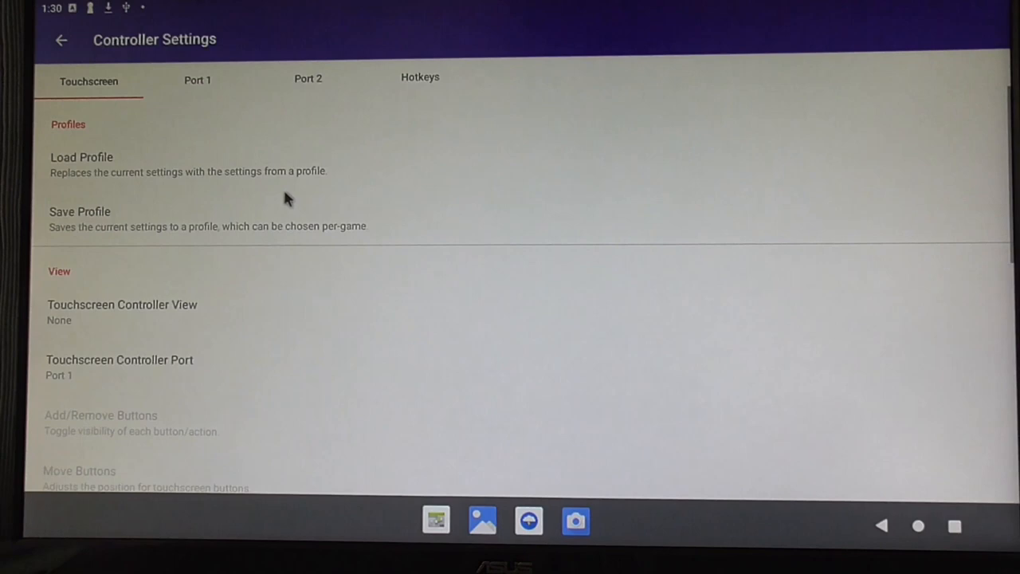
pyautogui.scroll(-3)
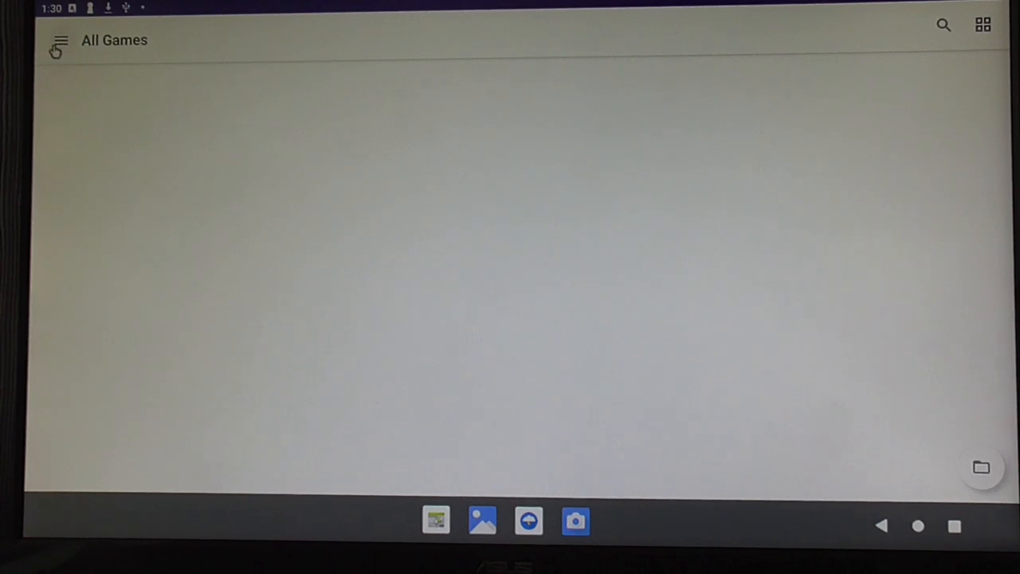
pyautogui.click(60, 39)
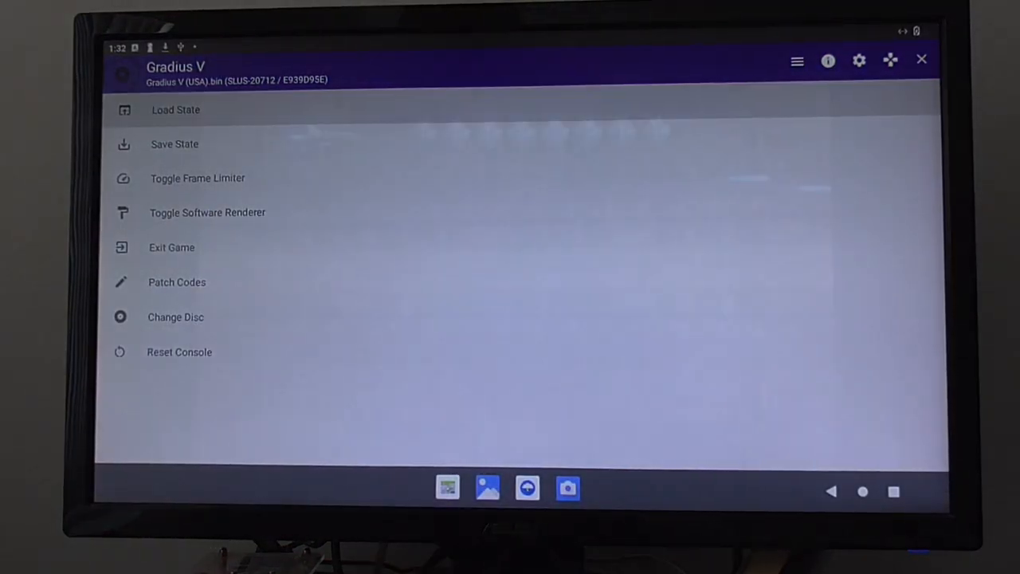
# Step: Exit the running game and go to App Settings from the navigation menu
pyautogui.click(921, 58)
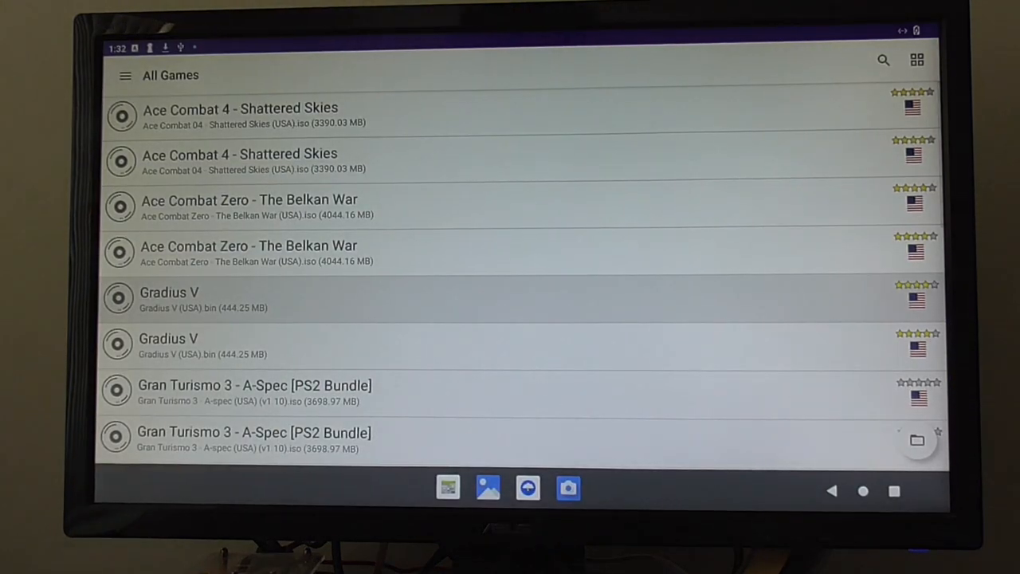
pyautogui.click(124, 75)
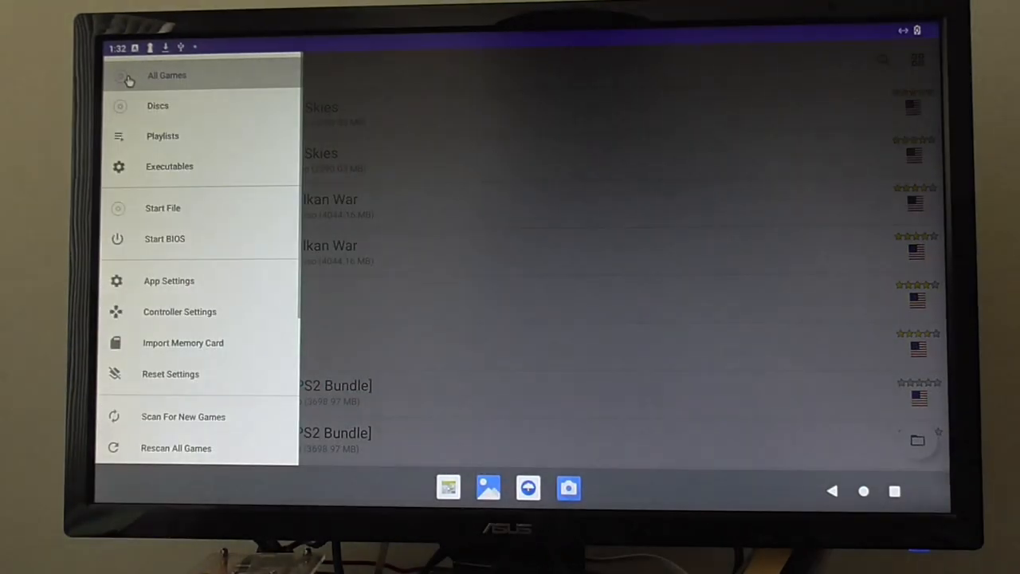
pyautogui.scroll(-3)
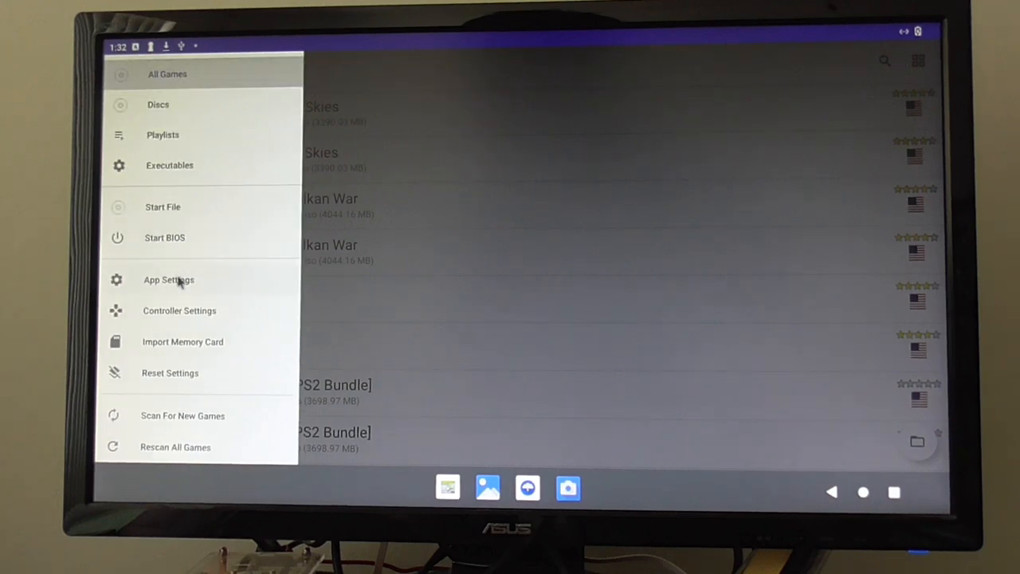
pyautogui.click(169, 279)
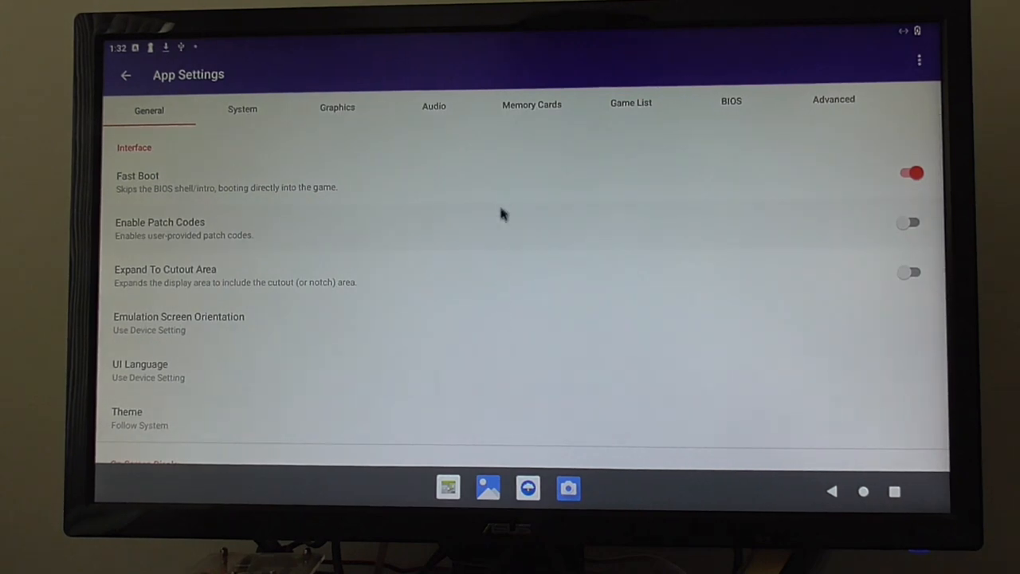
pyautogui.moveTo(833, 99)
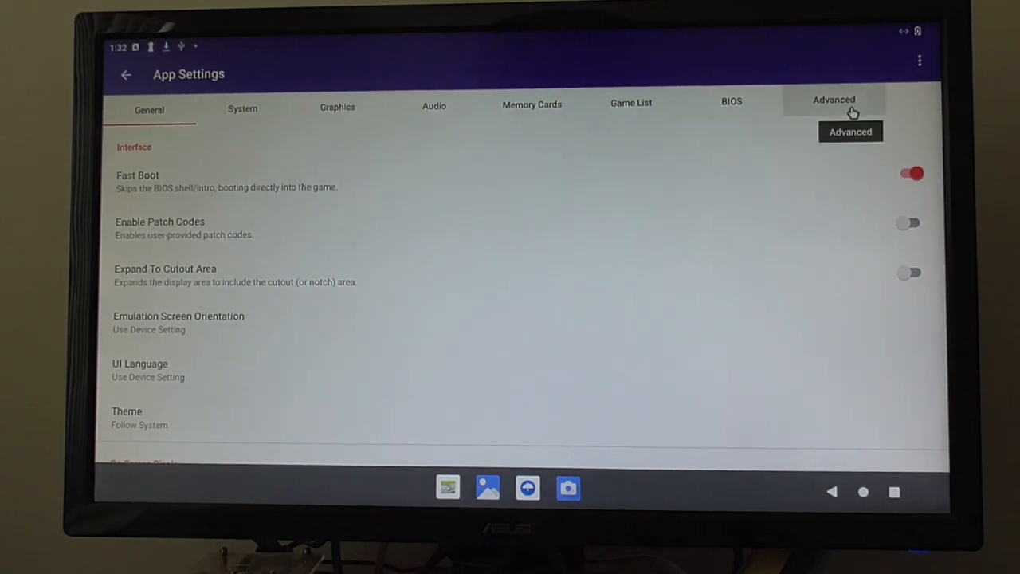
# Step: Switch off all On-Screen Display toggles and return to the All Games library
pyautogui.scroll(-3)
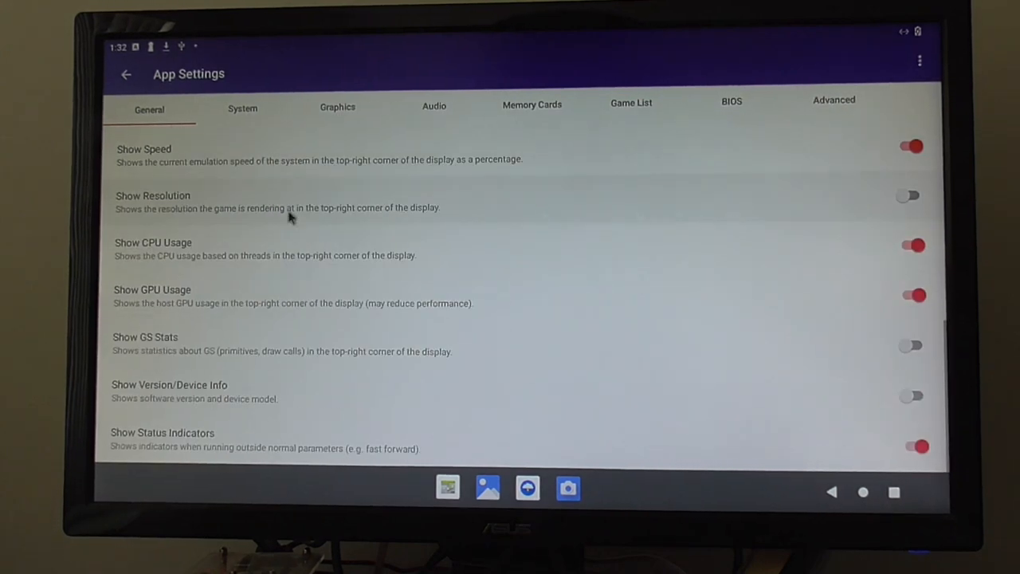
pyautogui.moveTo(644, 351)
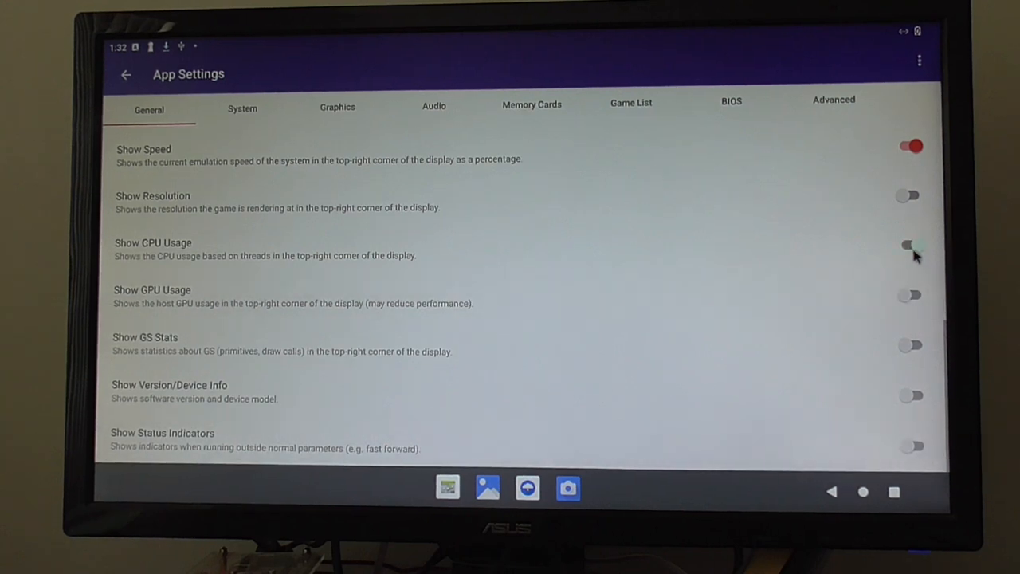
pyautogui.scroll(3)
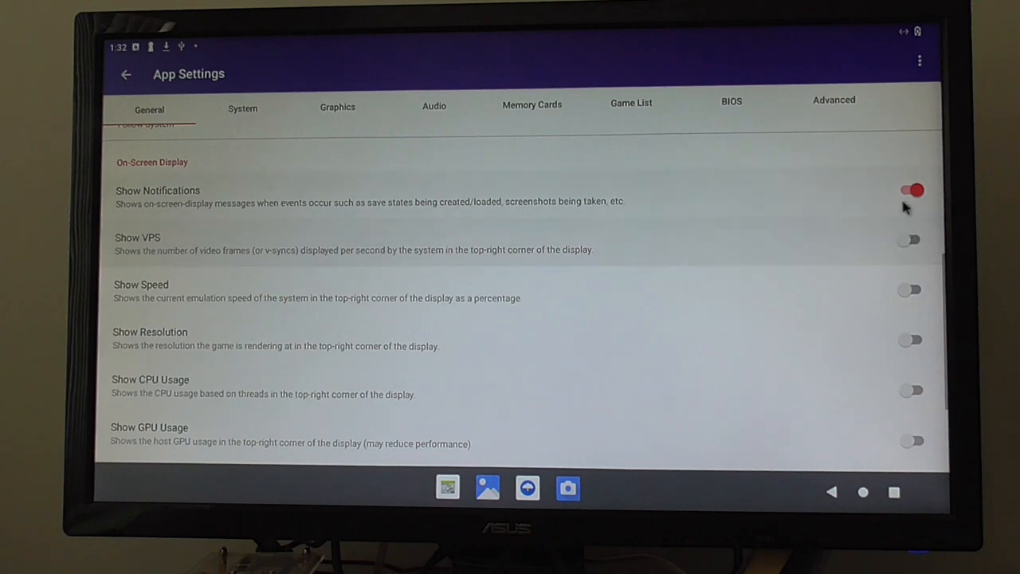
pyautogui.scroll(3)
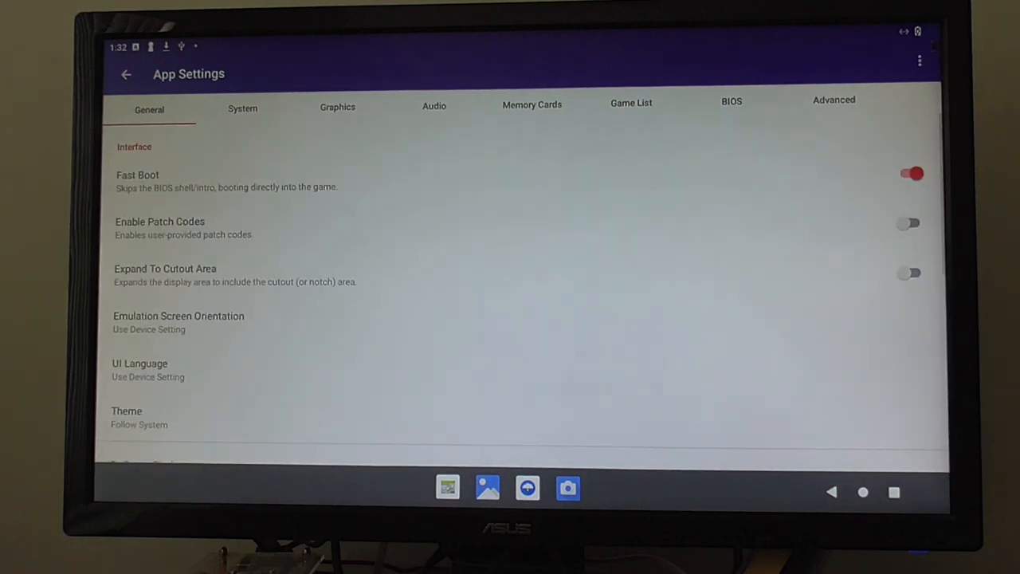
pyautogui.scroll(-3)
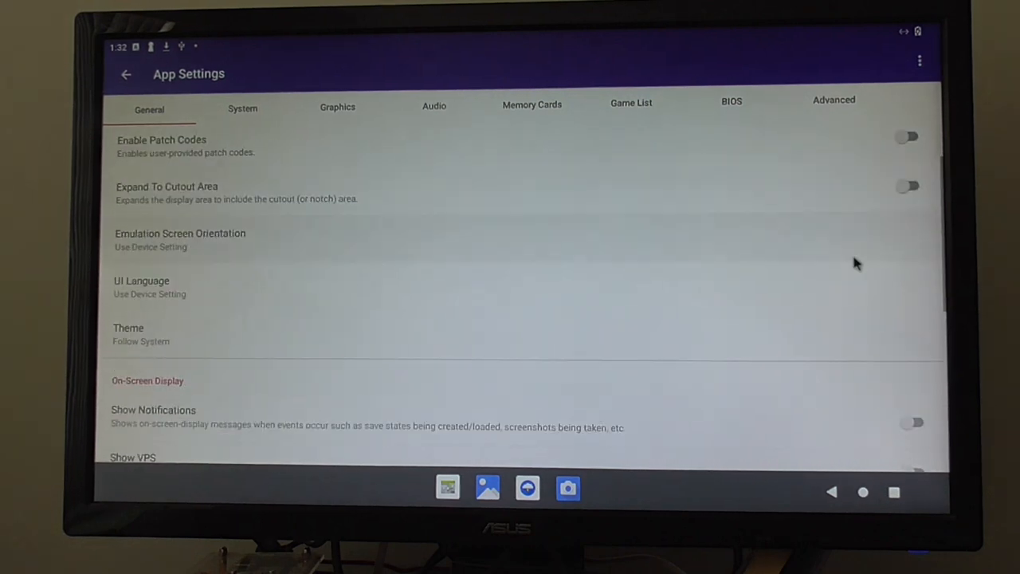
pyautogui.scroll(-3)
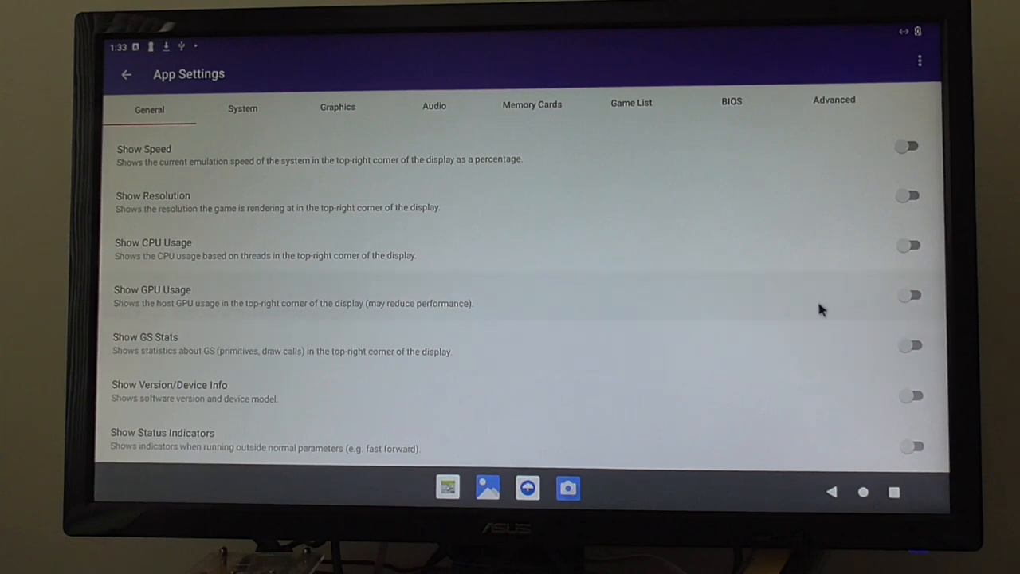
pyautogui.moveTo(837, 370)
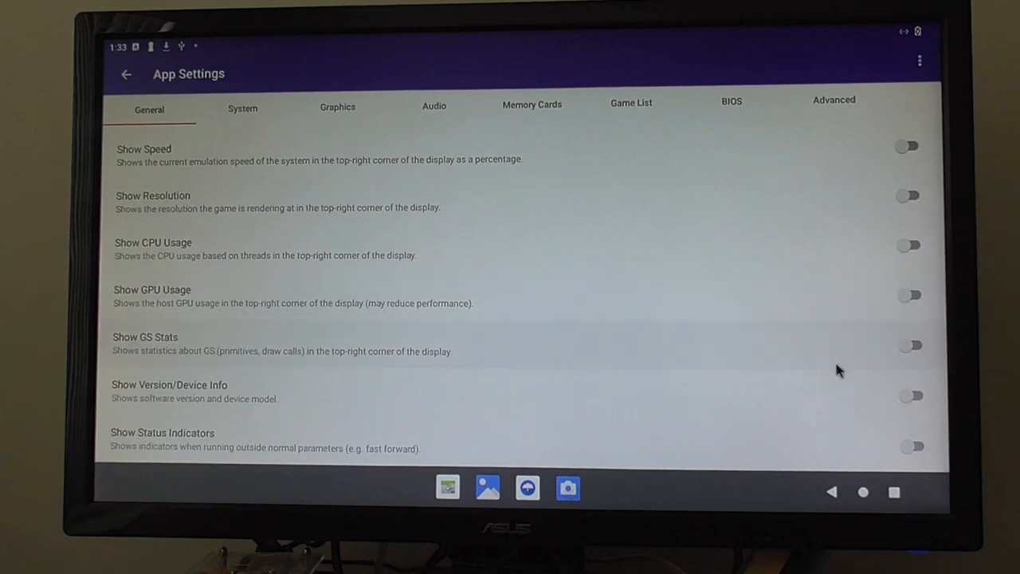
pyautogui.scroll(3)
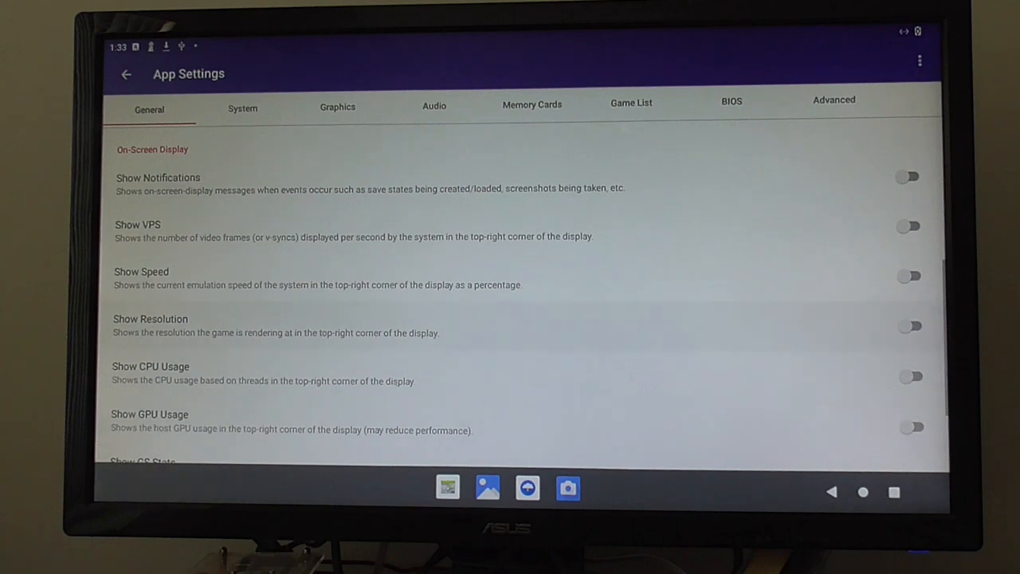
pyautogui.click(126, 73)
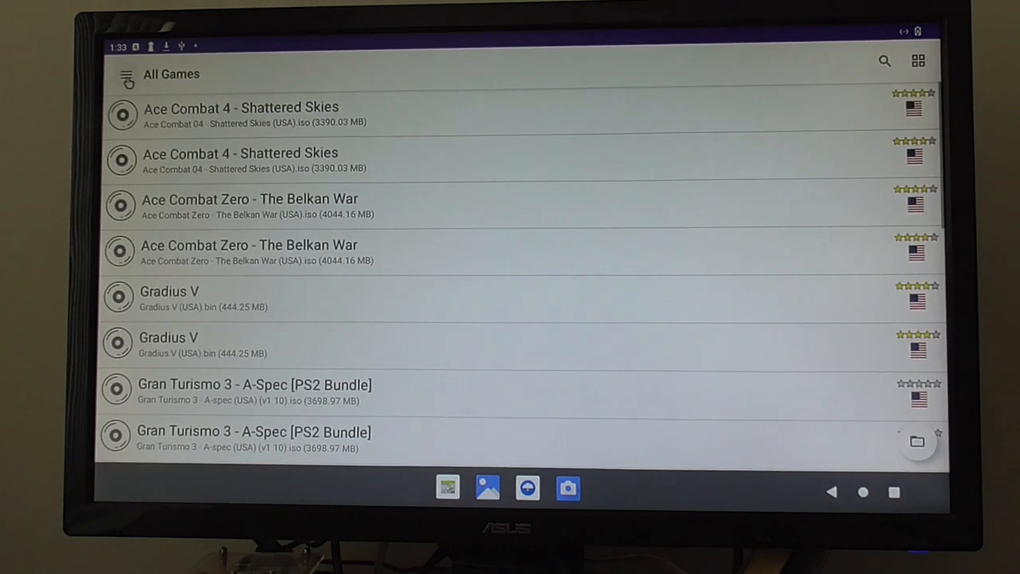